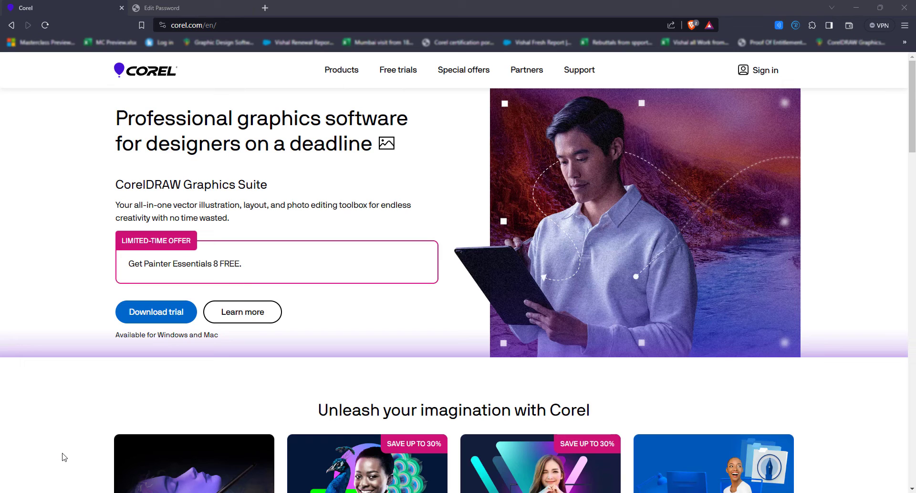
# Sign in with the saved Corel credentials and land on the Your Account overview
pyautogui.click(764, 70)
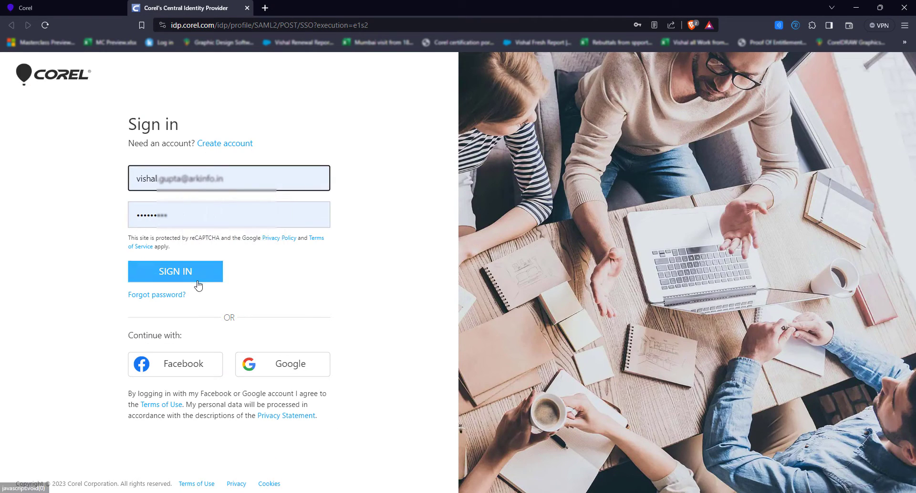
pyautogui.click(174, 270)
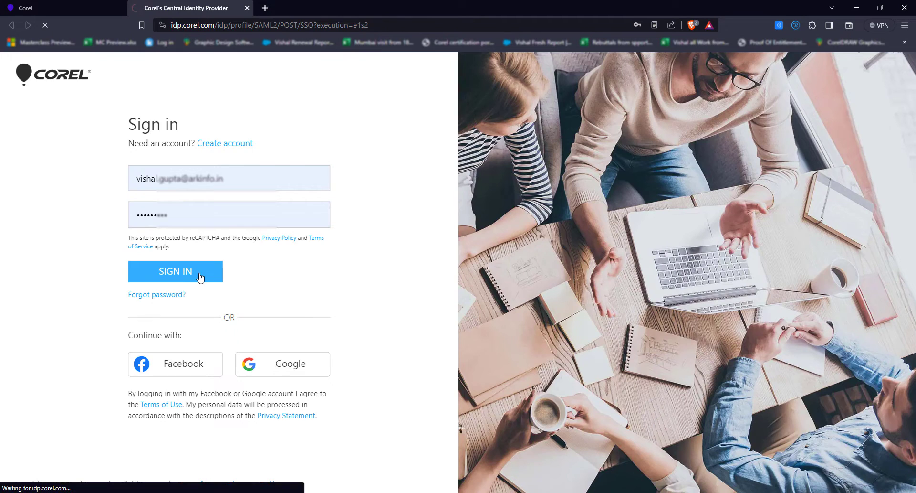
pyautogui.click(176, 270)
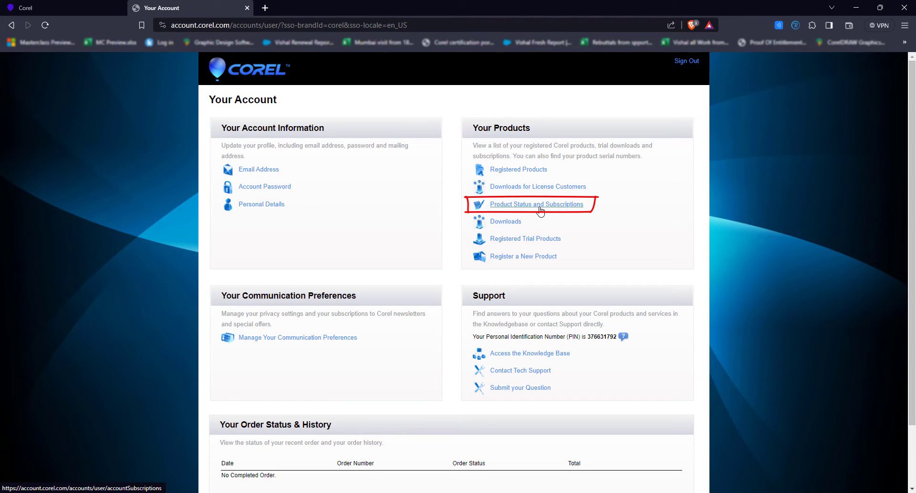
# Show the Product Status list and scroll to Corel VideoStudio Ultimate with its 2 installations
pyautogui.click(536, 204)
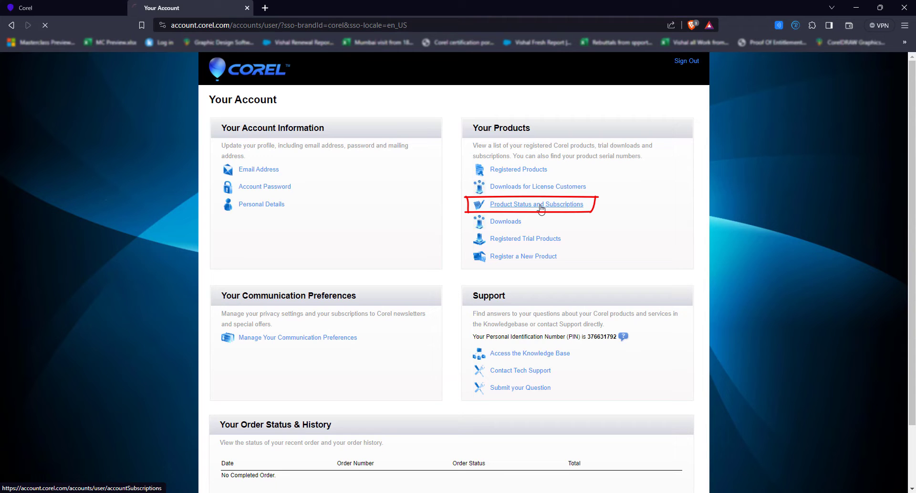
pyautogui.click(535, 205)
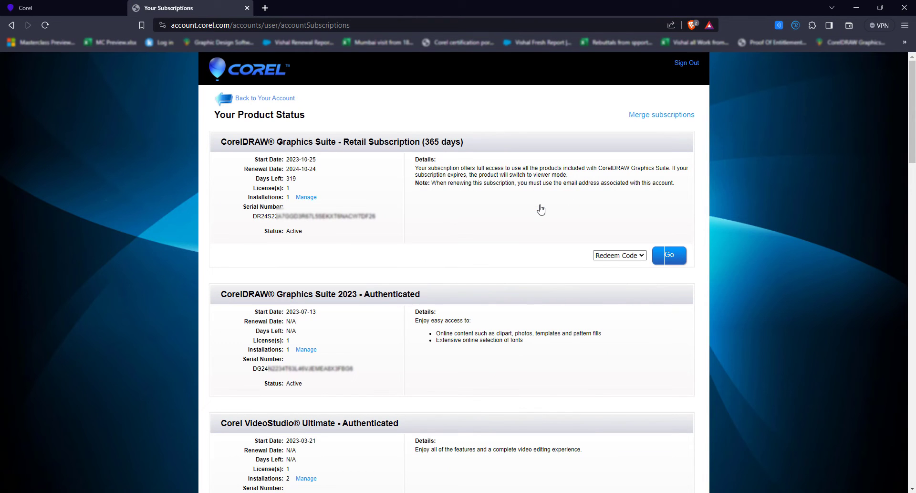
pyautogui.moveTo(393, 196)
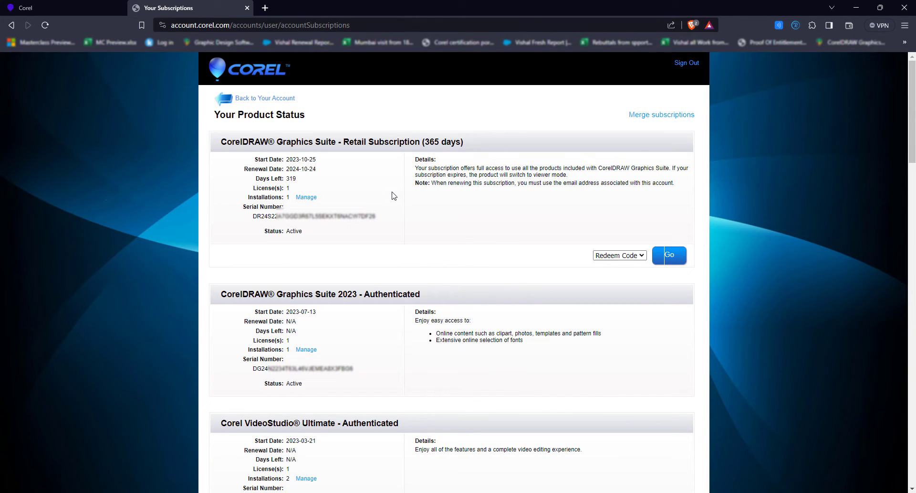
pyautogui.moveTo(269, 205)
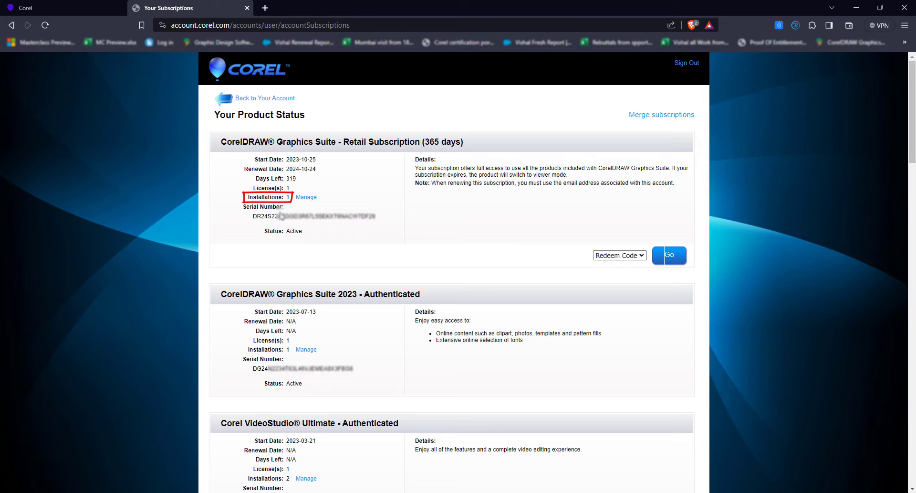
pyautogui.moveTo(265, 216); pyautogui.dragTo(325, 216)
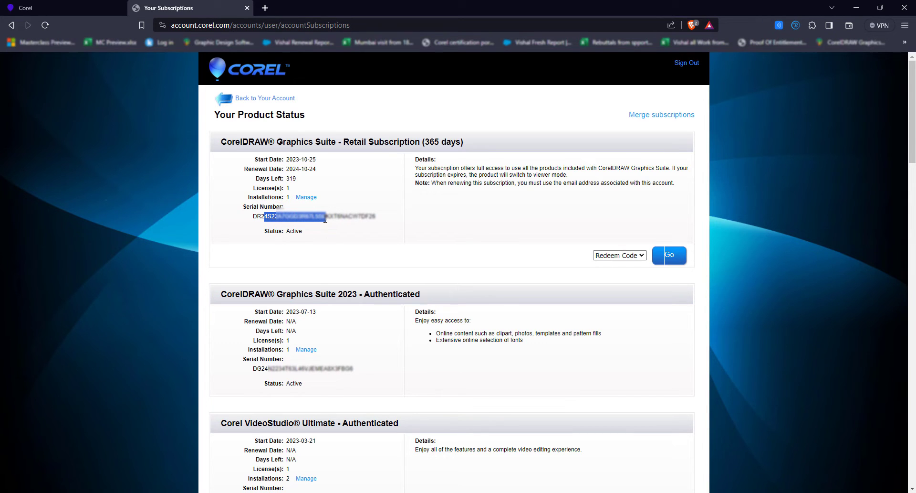
pyautogui.scroll(-3)
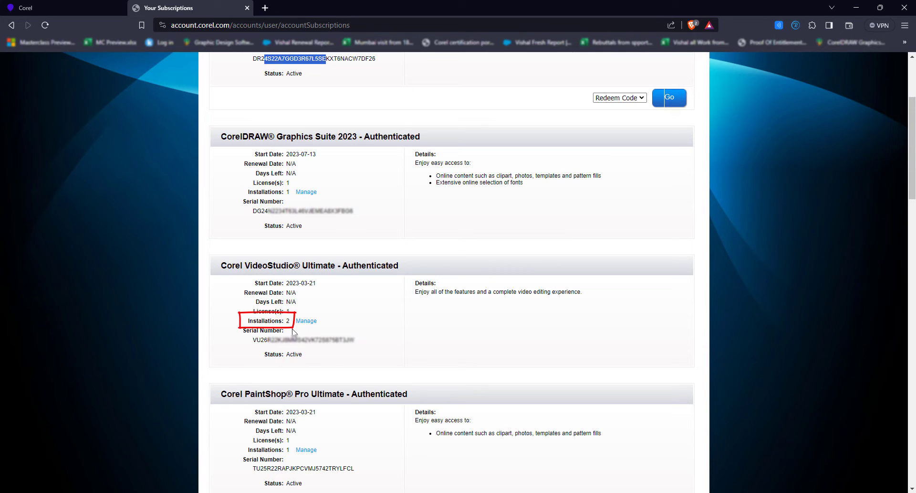
pyautogui.moveTo(306, 319)
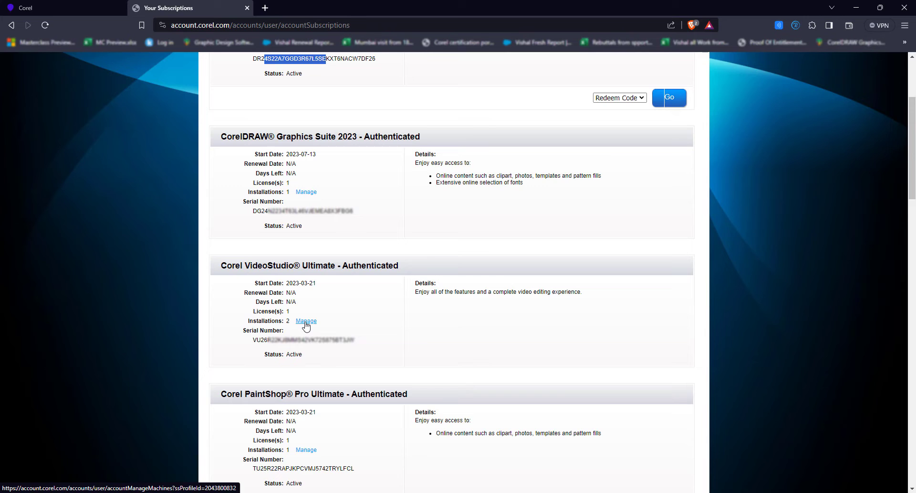
# Remove the ARK-NDA-LAP233 machine from VideoStudio Ultimate, leaving only ASUS-ROG registered
pyautogui.click(307, 321)
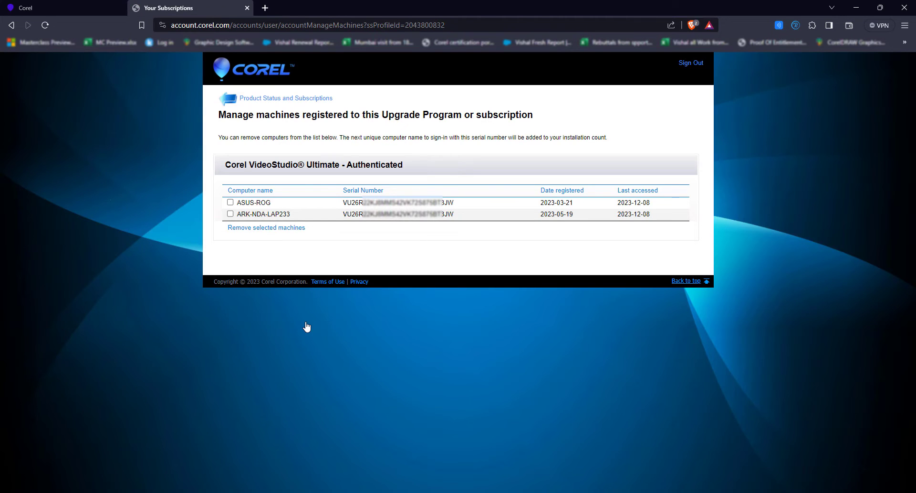
pyautogui.moveTo(309, 205)
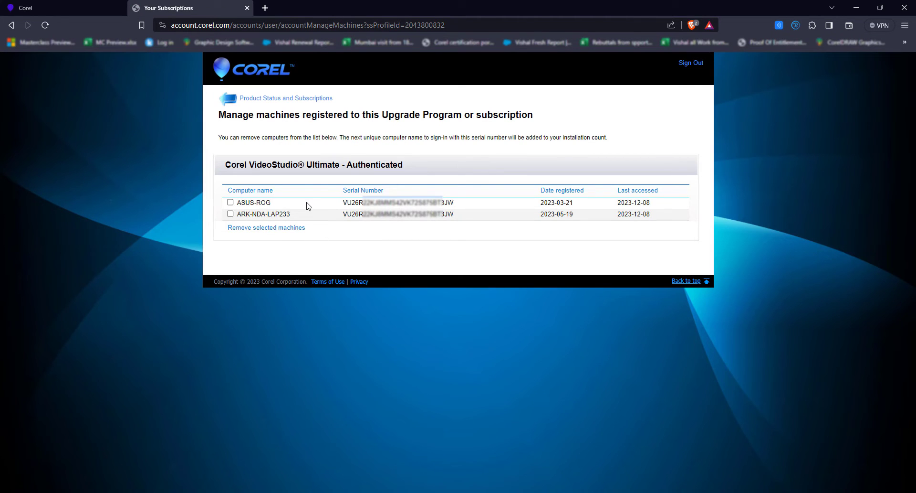
pyautogui.moveTo(392, 218)
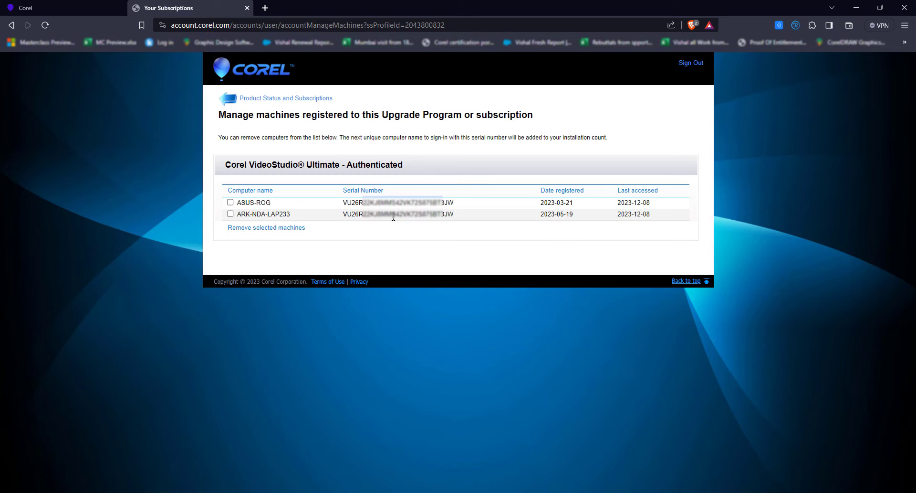
pyautogui.moveTo(276, 205)
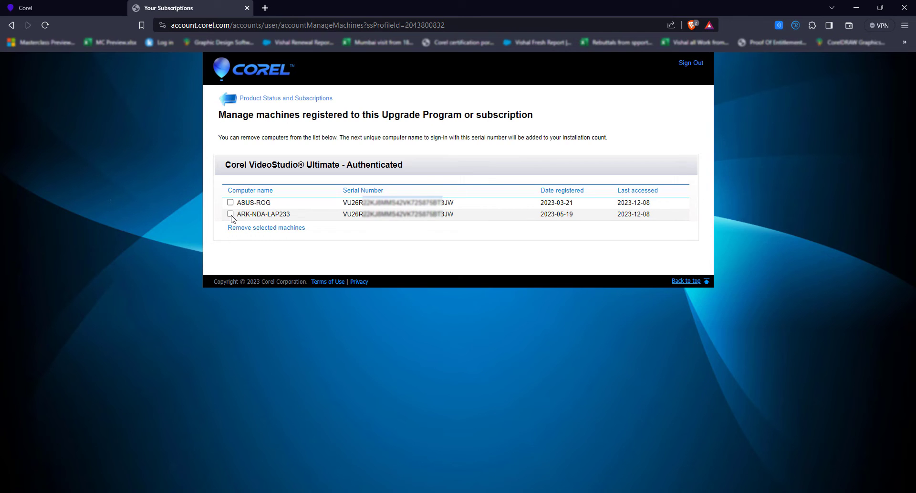
pyautogui.click(230, 214)
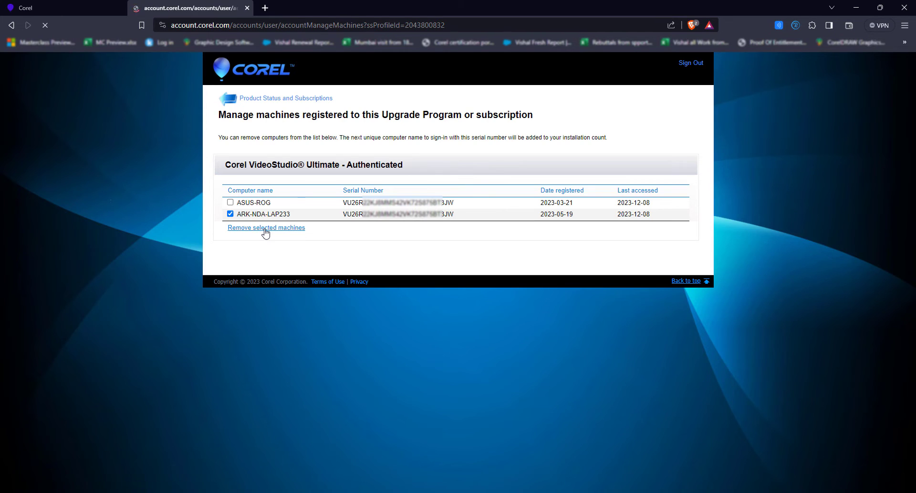
pyautogui.click(265, 227)
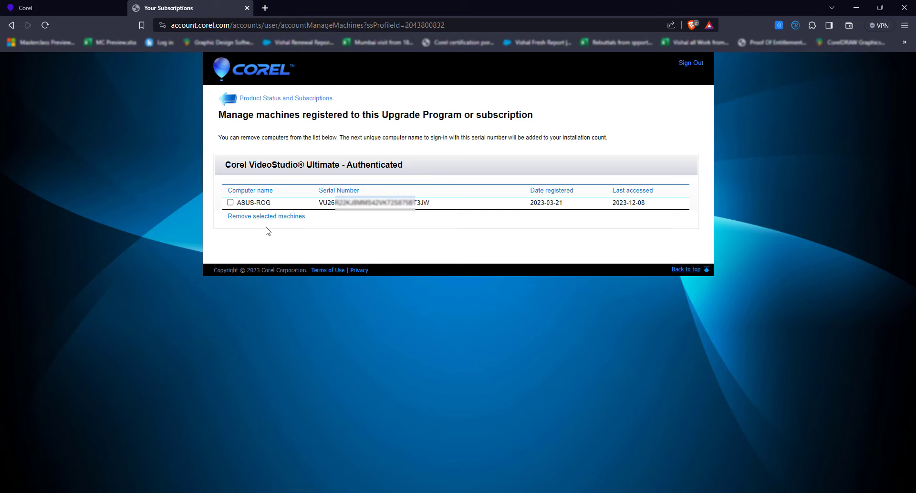
pyautogui.moveTo(252, 210)
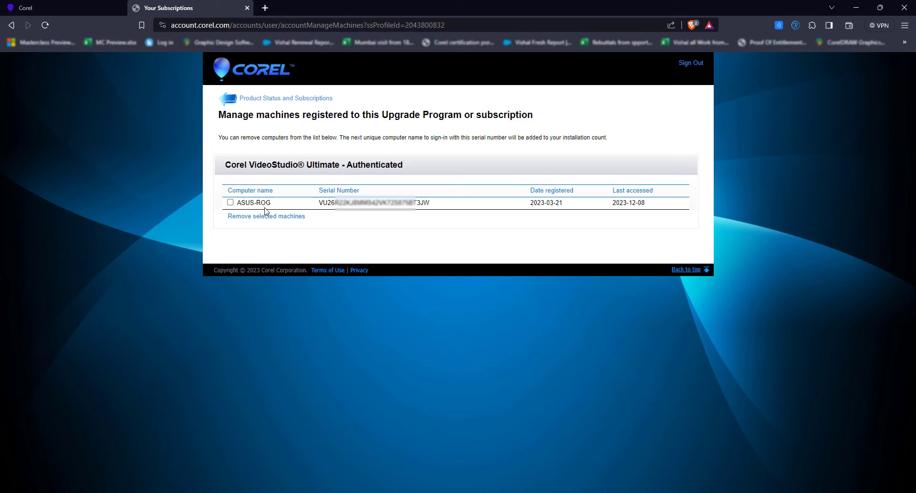
pyautogui.moveTo(339, 222)
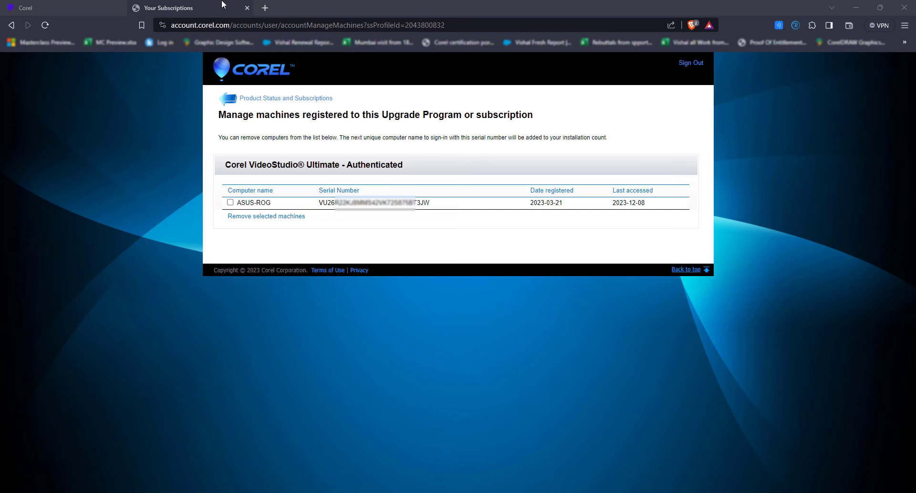
# Return to Product Status and highlight the CorelDRAW subscription's 319 days left
pyautogui.click(285, 97)
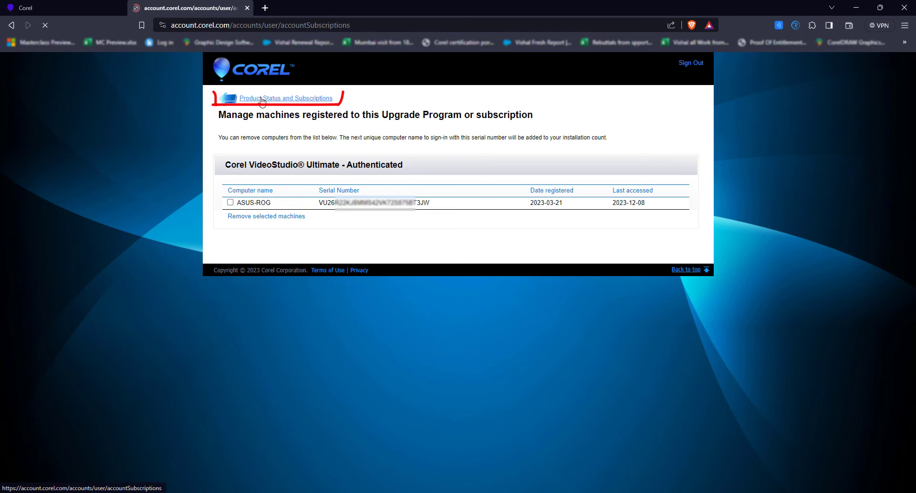
pyautogui.click(286, 98)
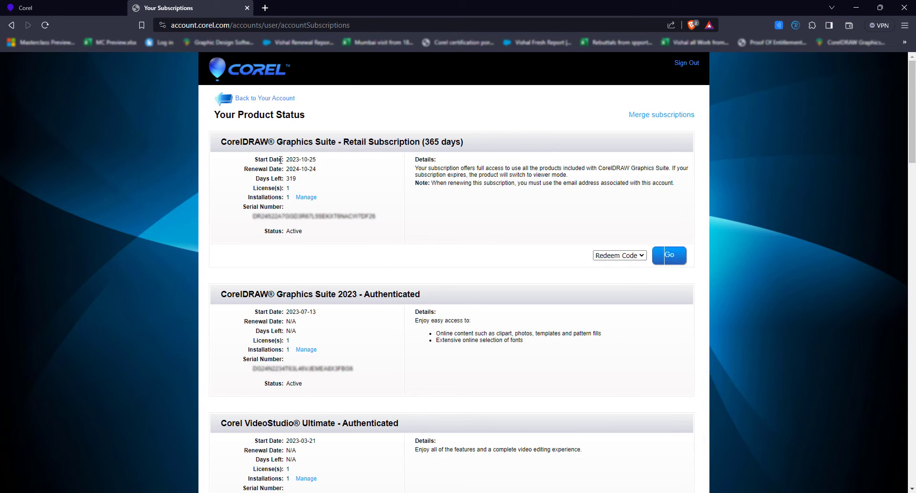
pyautogui.moveTo(292, 178)
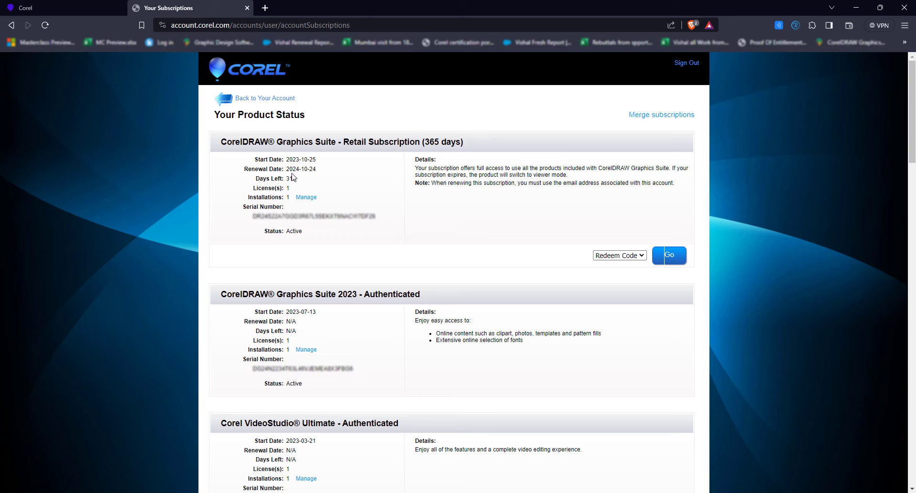
pyautogui.doubleClick(442, 142)
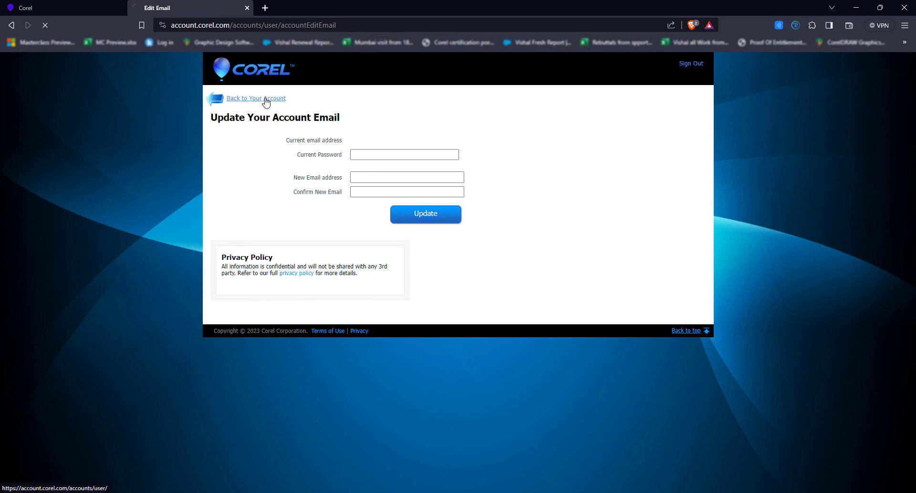
# From the Your Account overview, reach the Edit Your Password page via Account Password
pyautogui.click(256, 98)
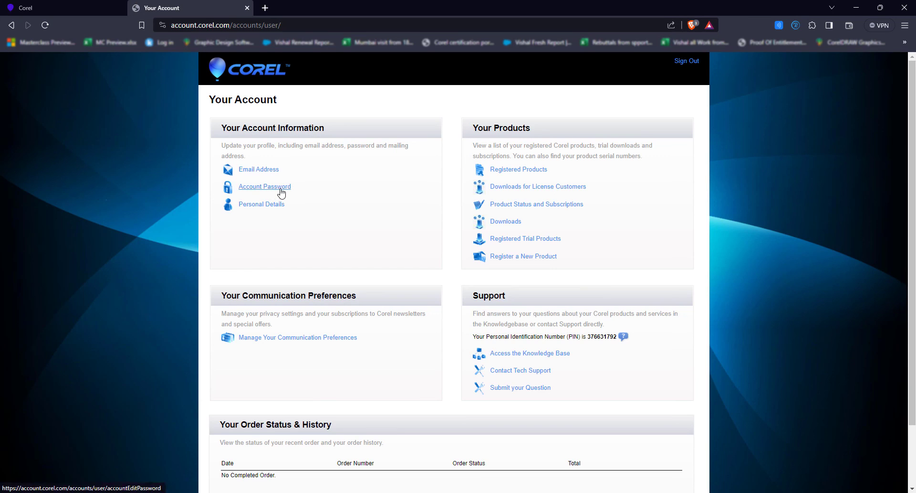
pyautogui.click(264, 186)
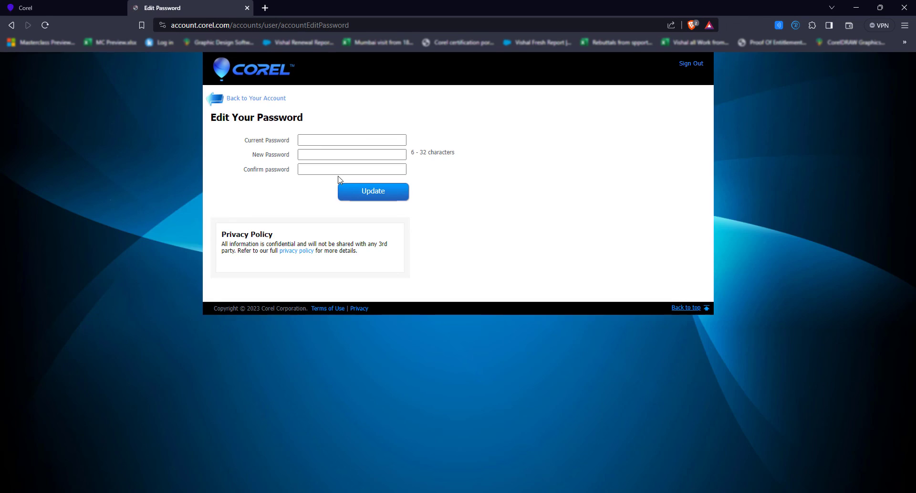